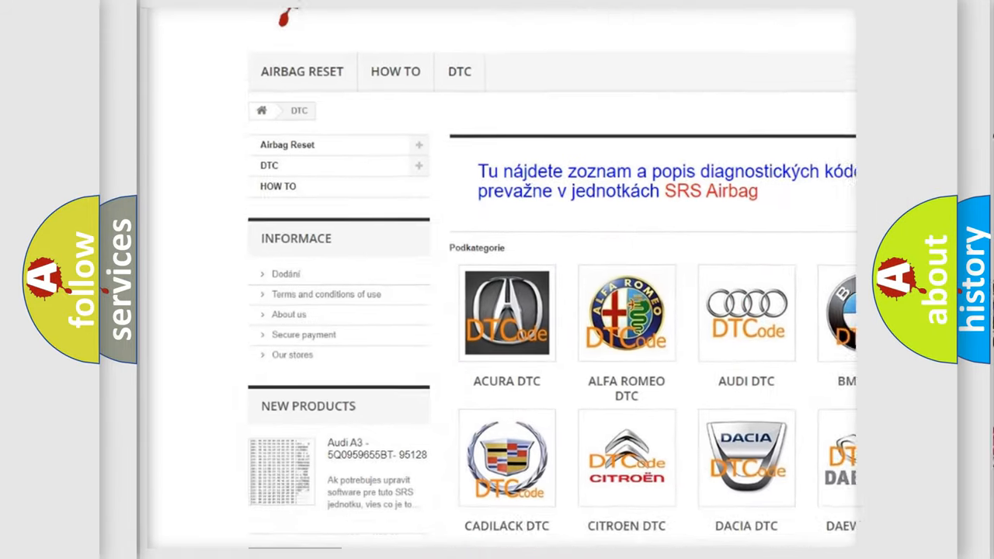
Scroll the airbagreset.sk DTC page past the brand logos to the B-series code list.
scroll("down", 3)
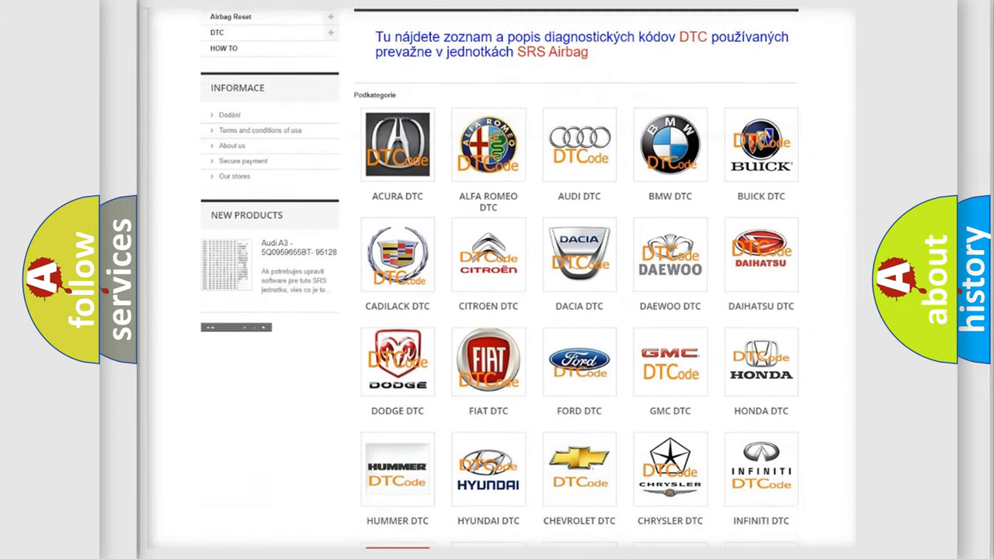
scroll("down", 3)
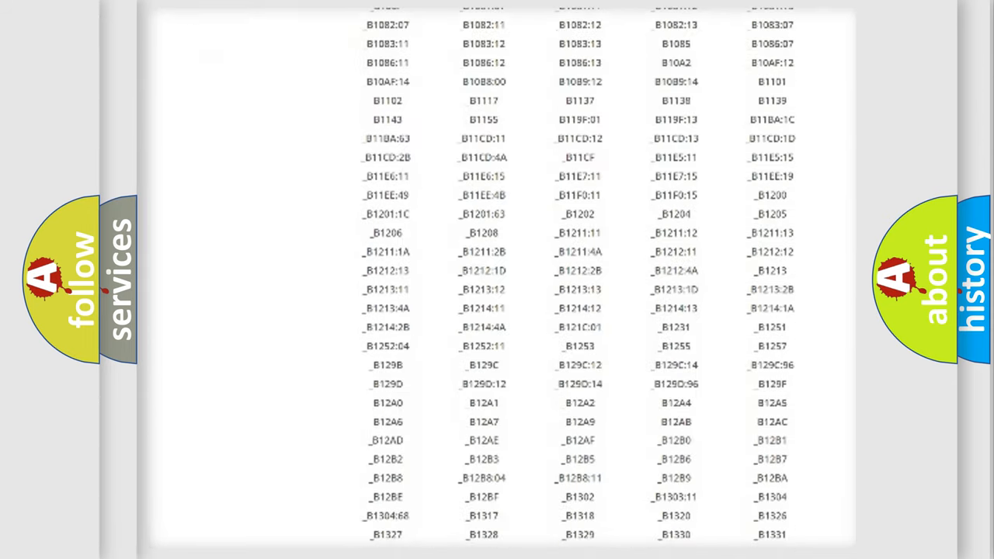
scroll("down", 3)
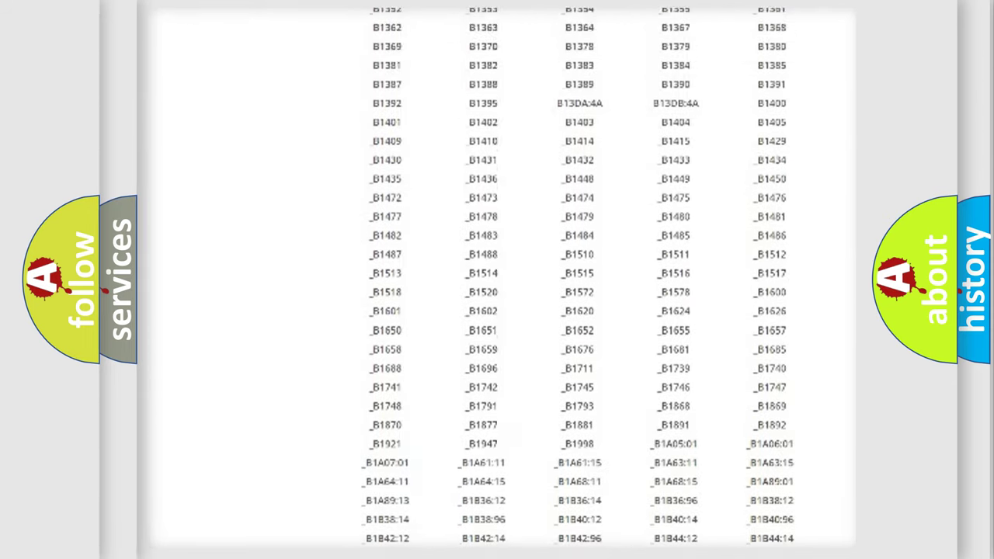
scroll("up", 3)
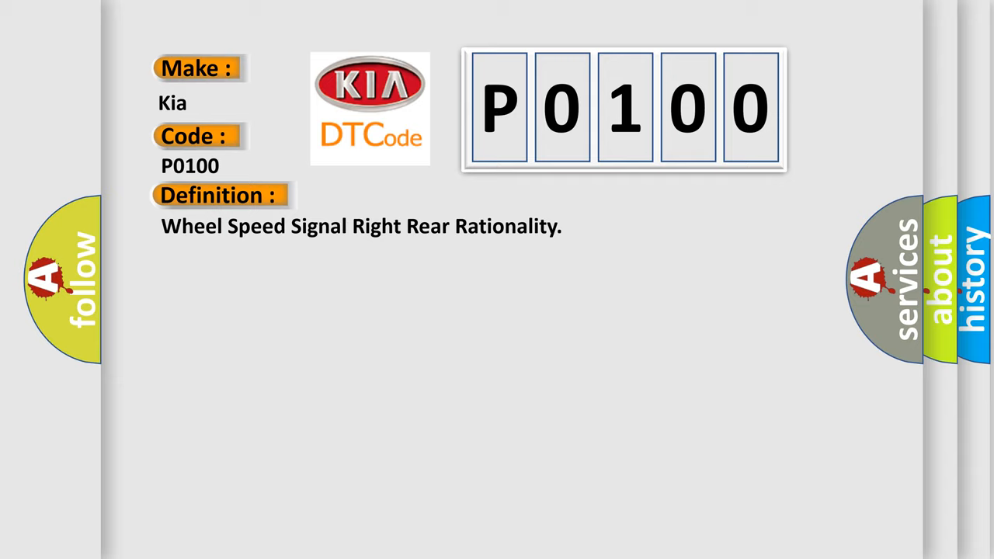
Advance the slide to reveal the description: PCM receives implausible CAN C signal from ABS module.
left_click(404, 195)
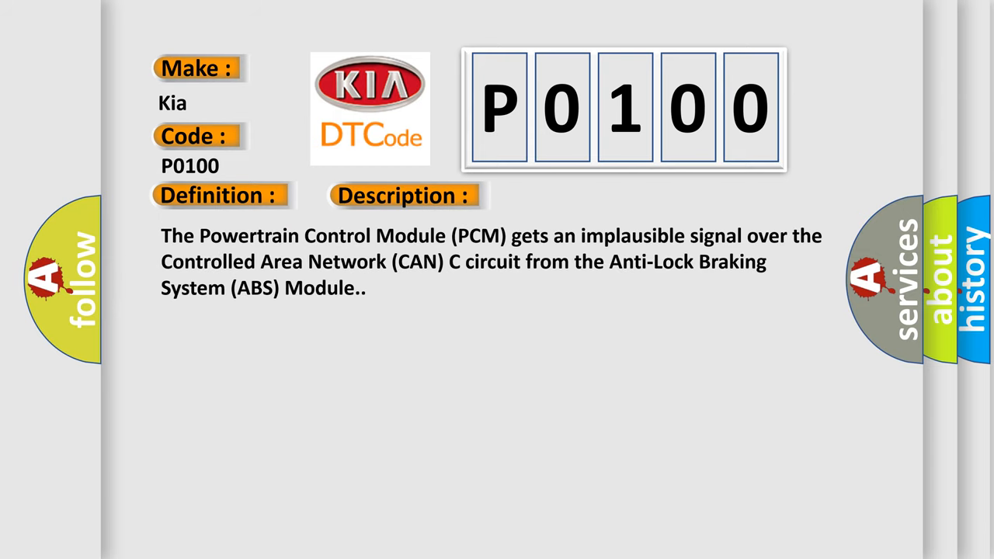